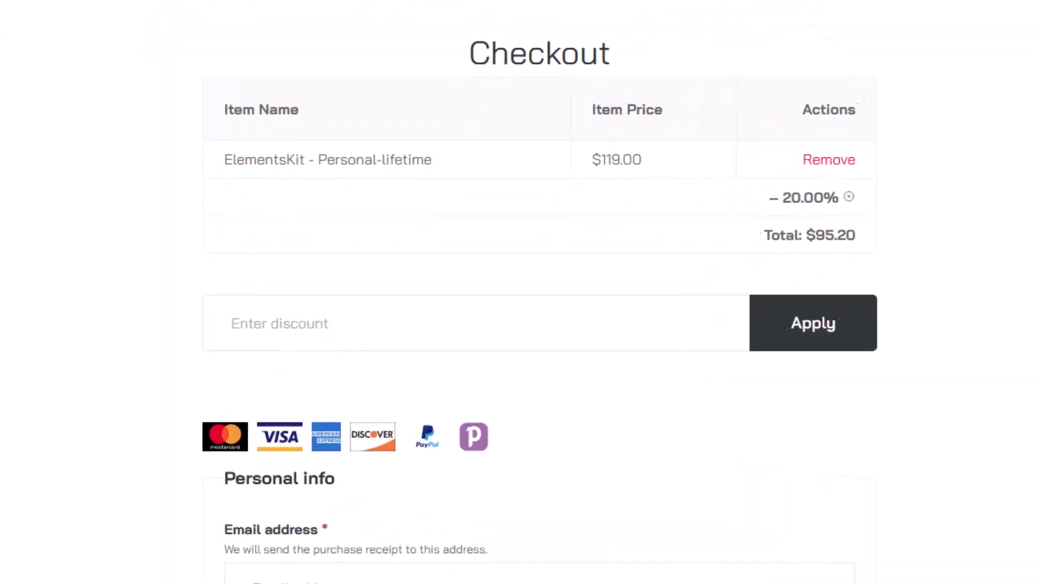
# Step: Subscribe to the CB9 YouTube channel and turn on its notification bell
pyautogui.scroll(3)
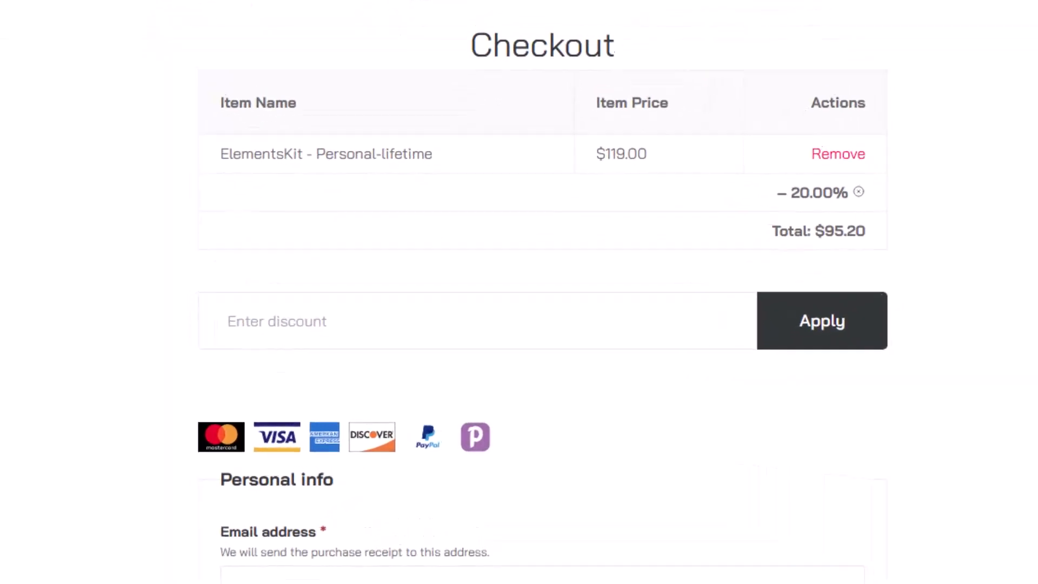
pyautogui.scroll(3)
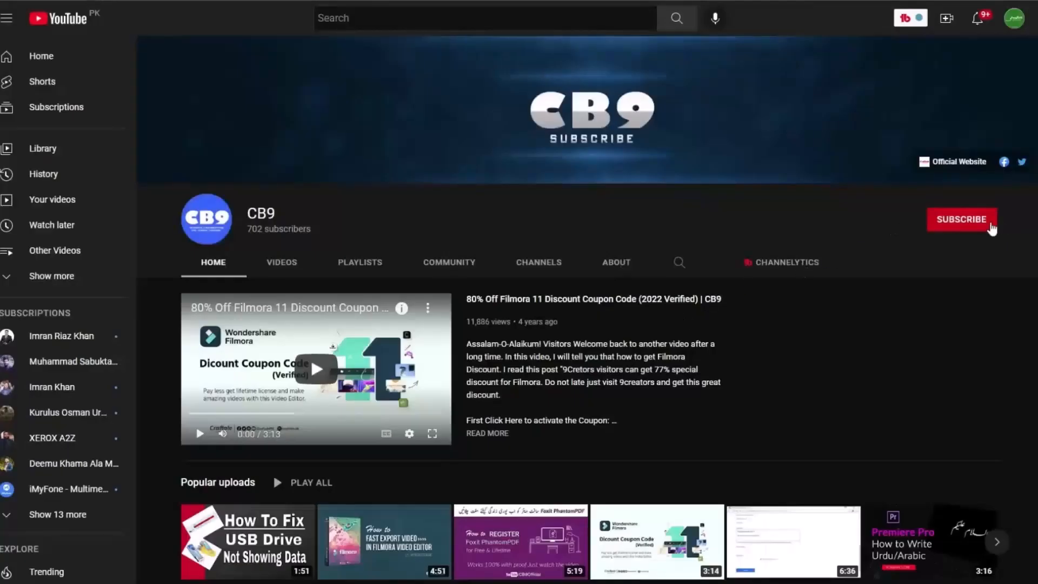
pyautogui.click(961, 219)
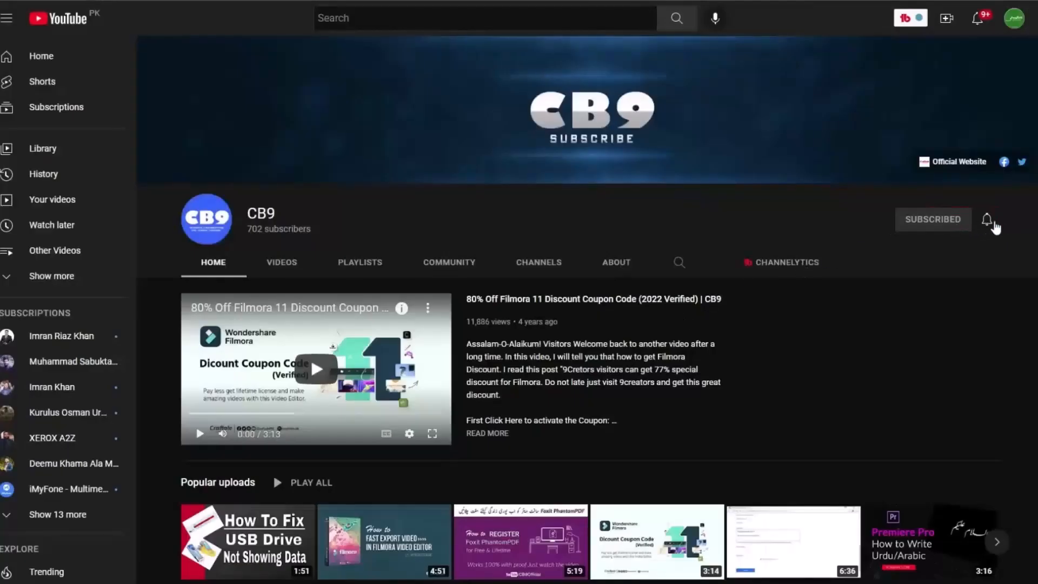
pyautogui.click(986, 219)
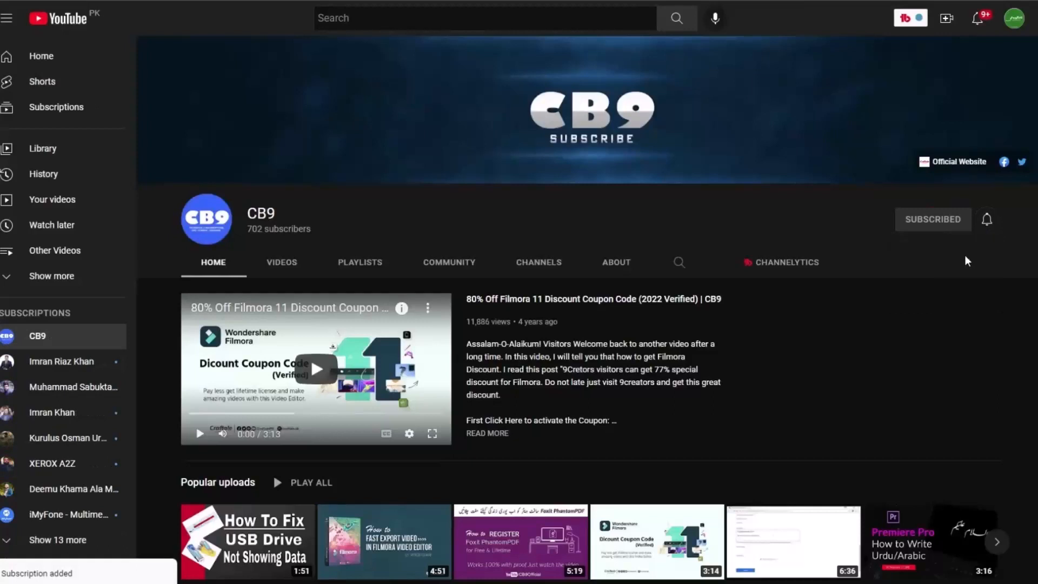
pyautogui.moveTo(763, 246)
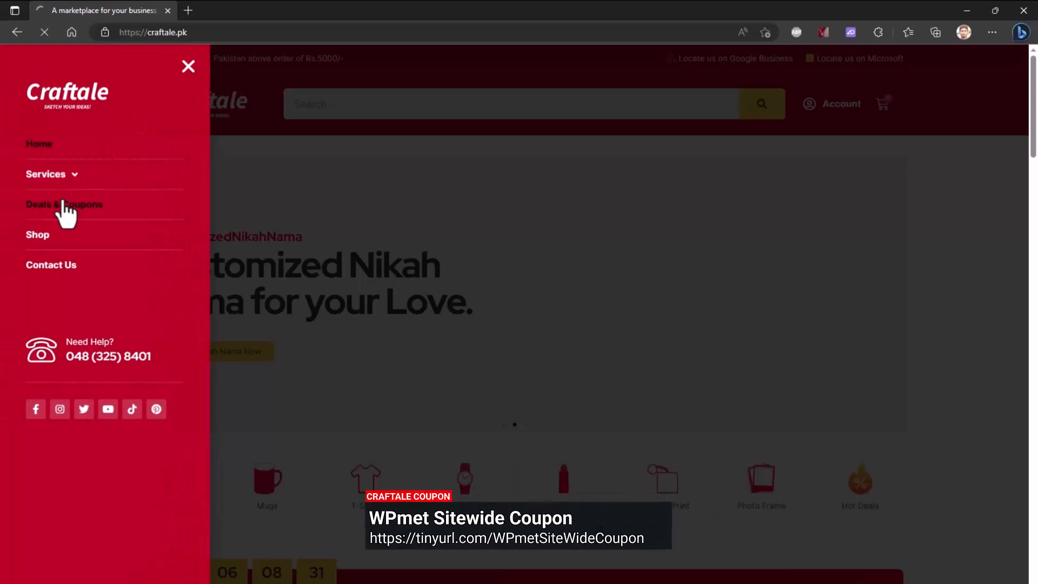
# Step: Go to Craftale's Deals & Coupons page and bring up the full list of stores
pyautogui.click(63, 204)
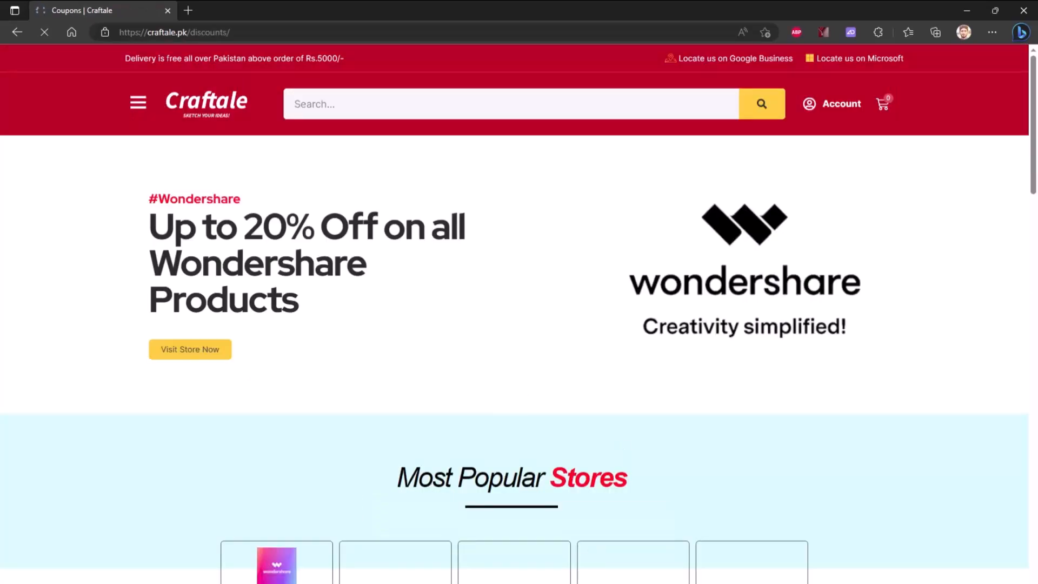
pyautogui.scroll(-3)
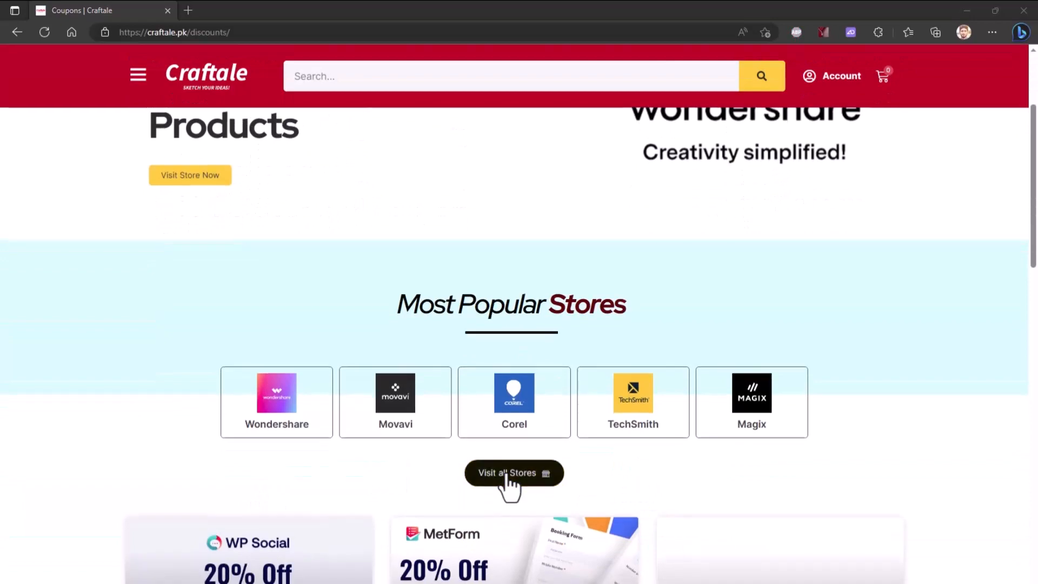
pyautogui.click(514, 472)
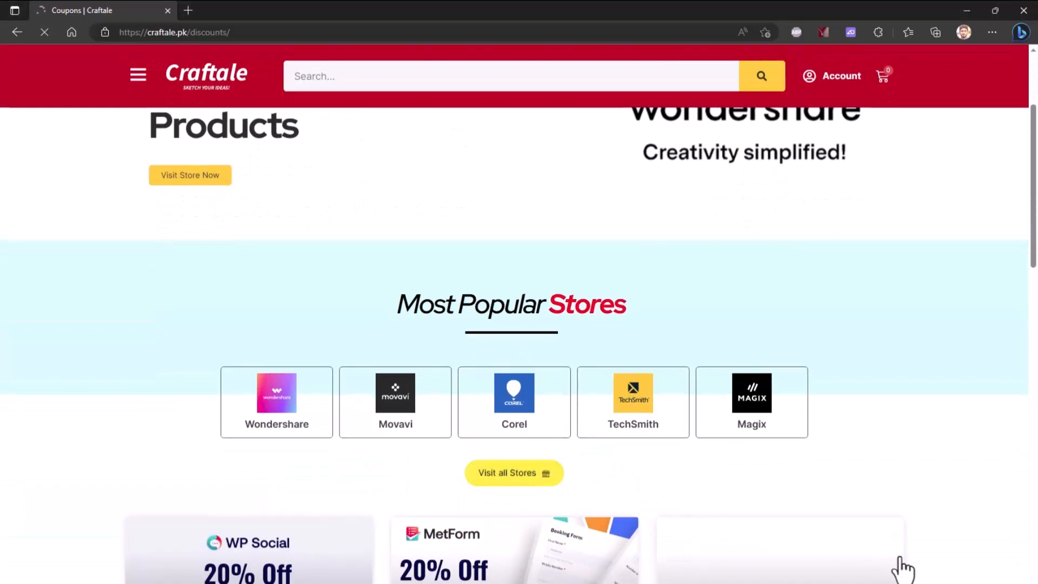
pyautogui.click(514, 472)
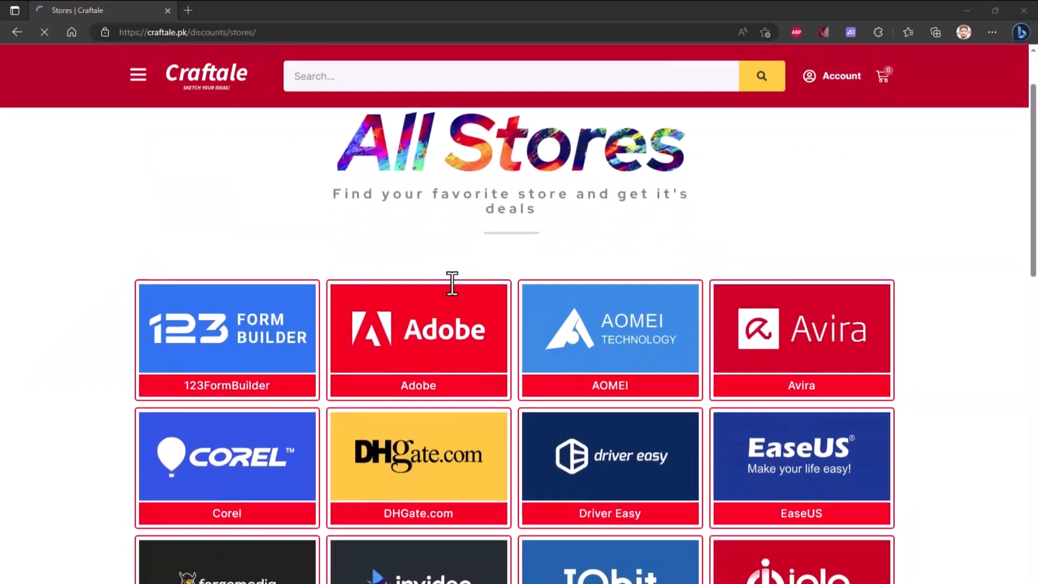
# Step: Choose the WPmet.com store tile to see its coupons
pyautogui.scroll(-3)
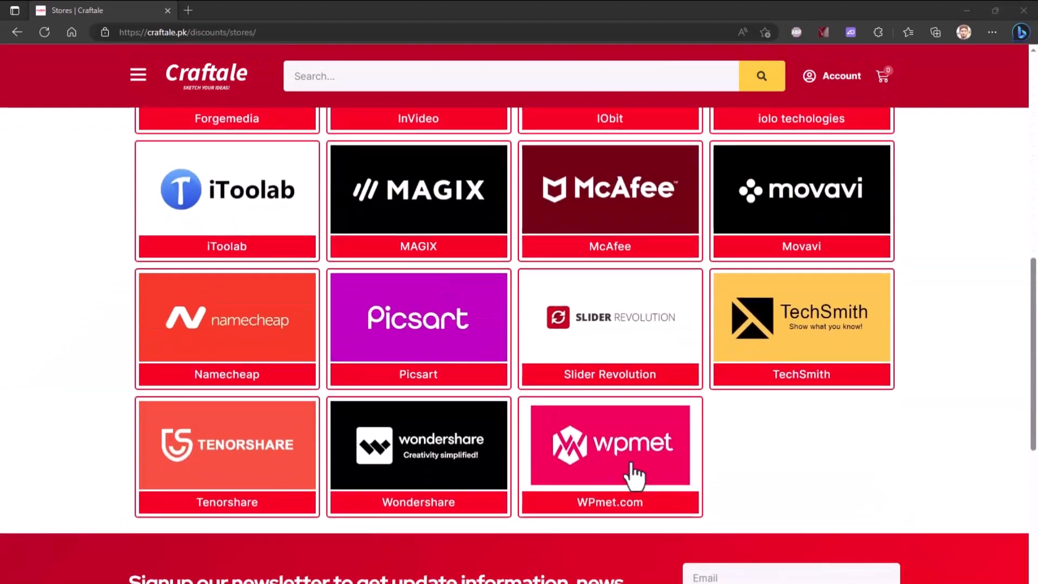
pyautogui.click(609, 443)
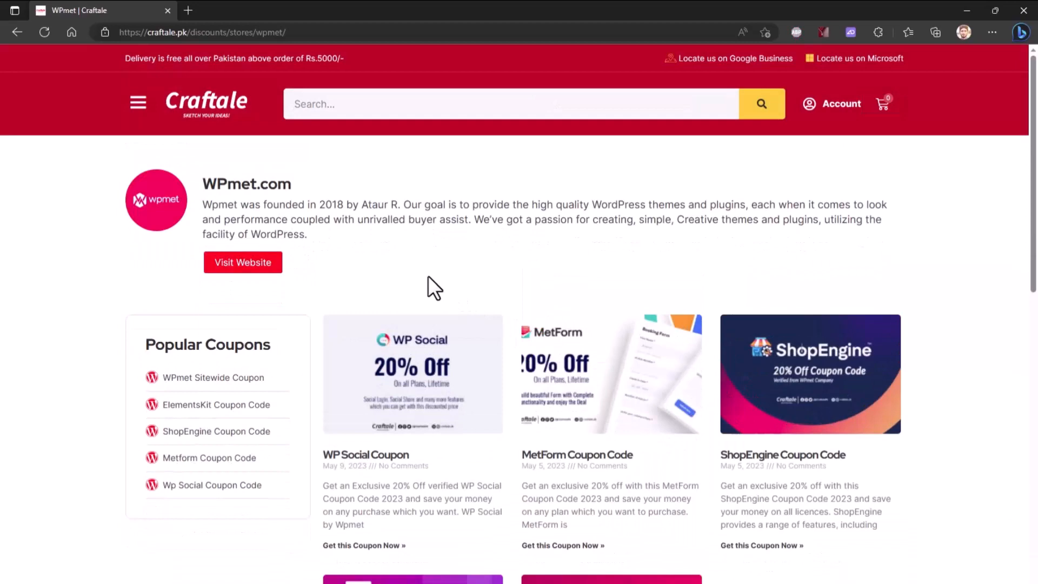
# Step: Open the Wpmet Sitewide Coupon post offering 20% off all WPmet products
pyautogui.scroll(-3)
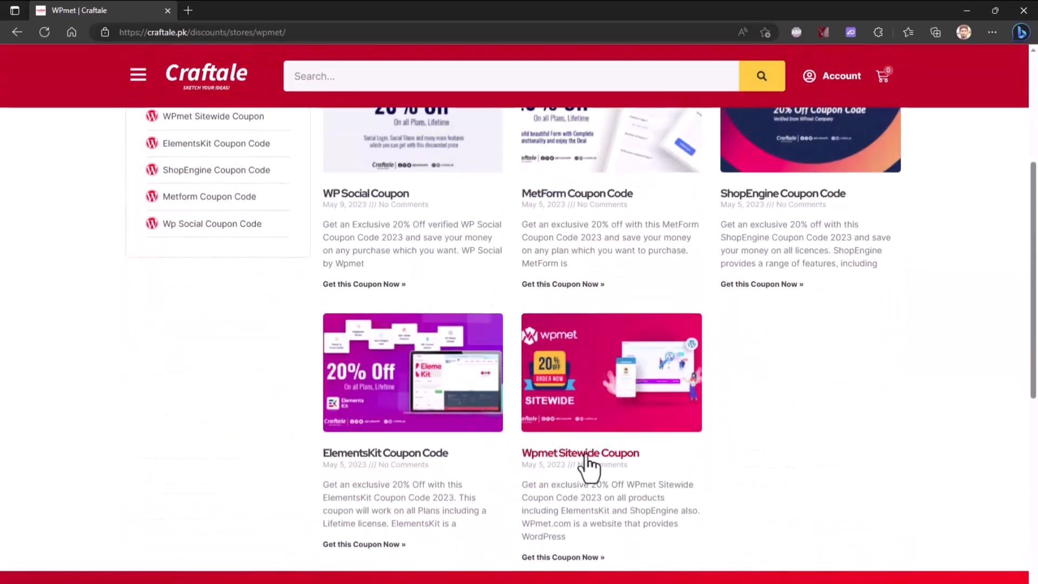
pyautogui.click(580, 453)
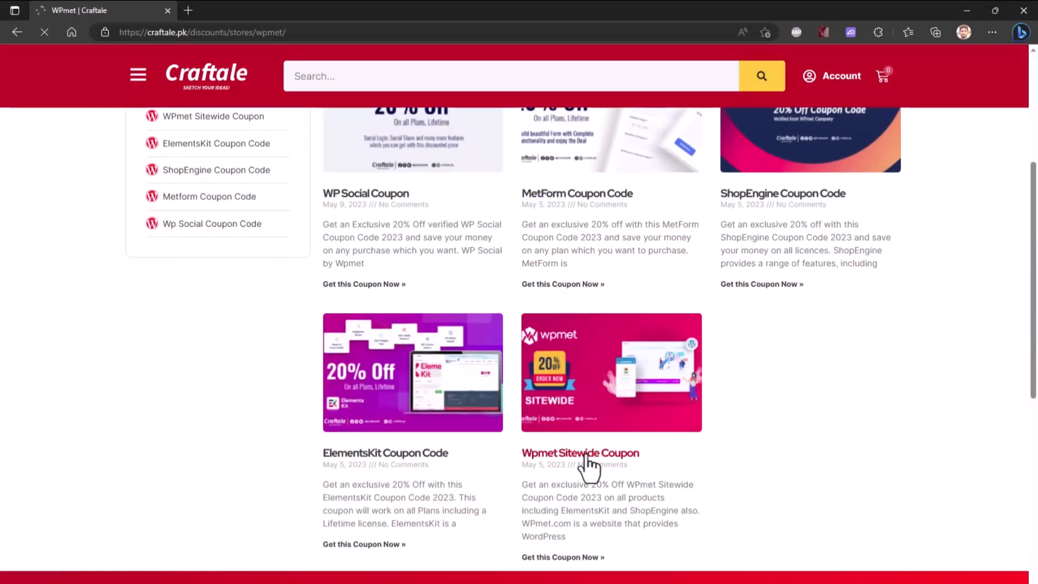
pyautogui.click(580, 453)
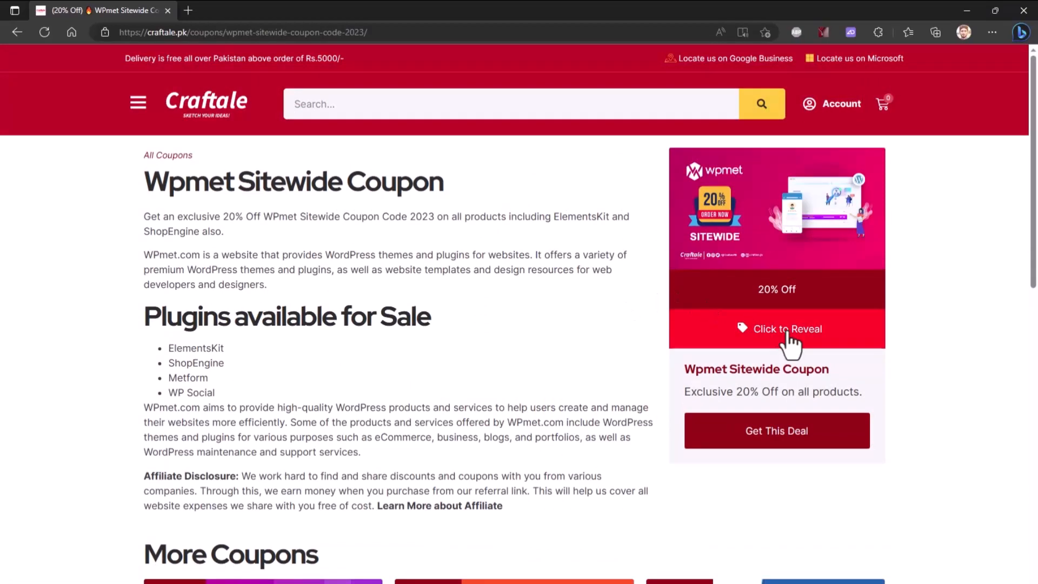
# Step: Reveal the 20% off sitewide coupon code and copy it from the popup
pyautogui.click(787, 328)
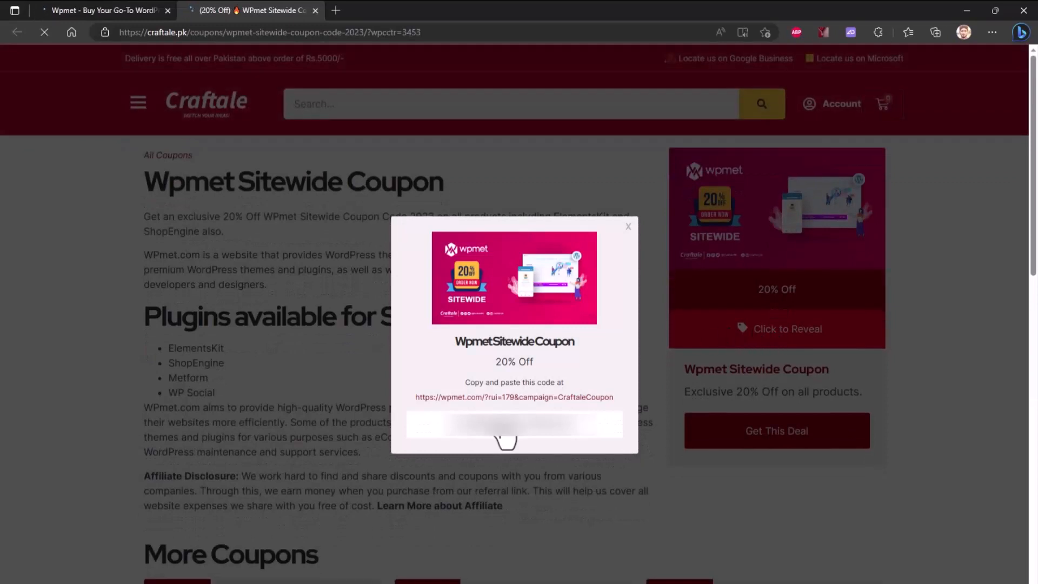
pyautogui.rightClick(513, 424)
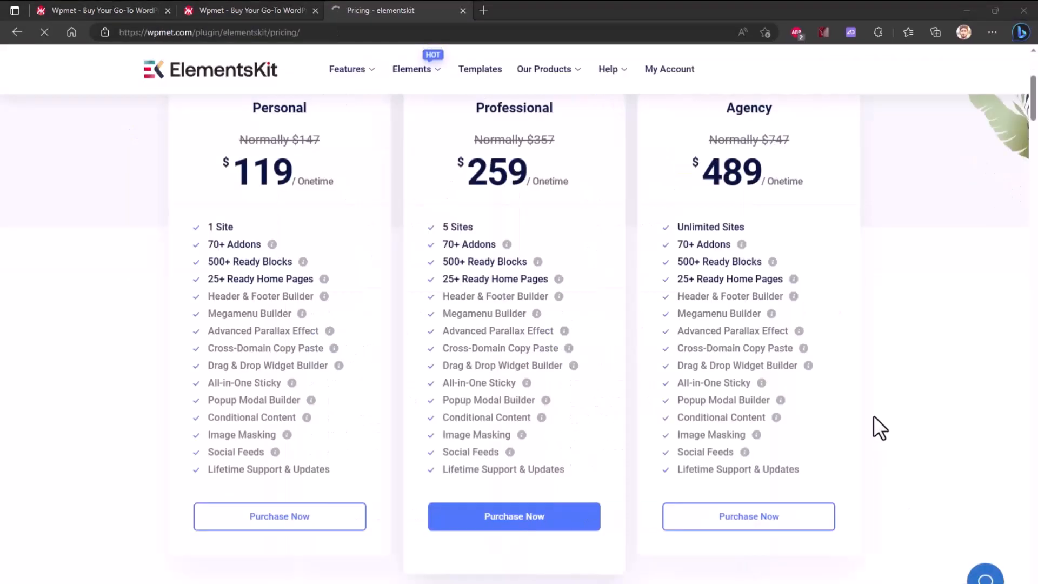
# Step: Purchase the $119 ElementsKit Personal plan, landing on WPmet checkout
pyautogui.click(279, 517)
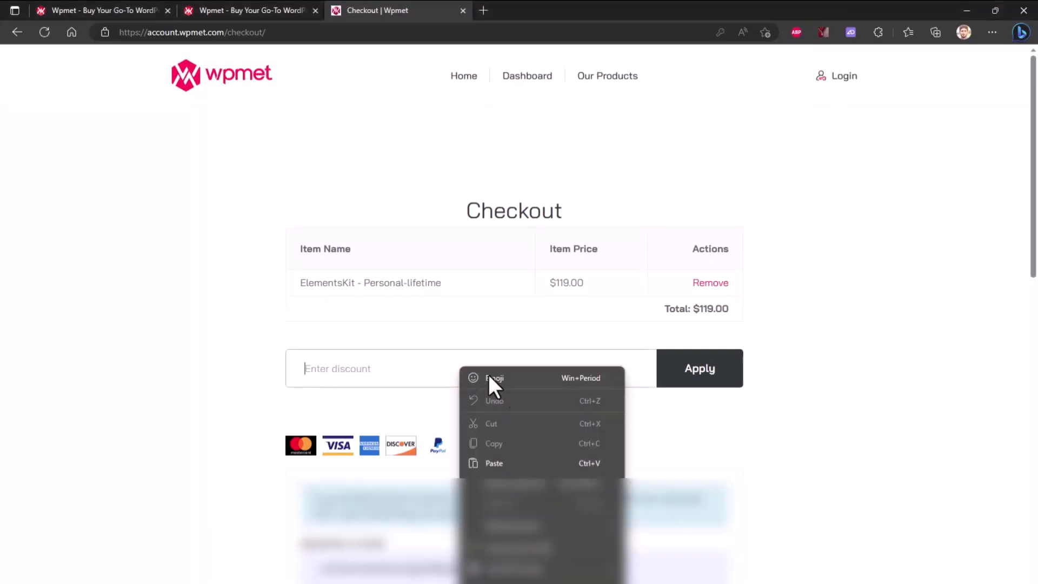
# Step: Paste and apply the COMMUNITYSPECIAL coupon at checkout, then subscribe to CB9 on YouTube
pyautogui.click(494, 463)
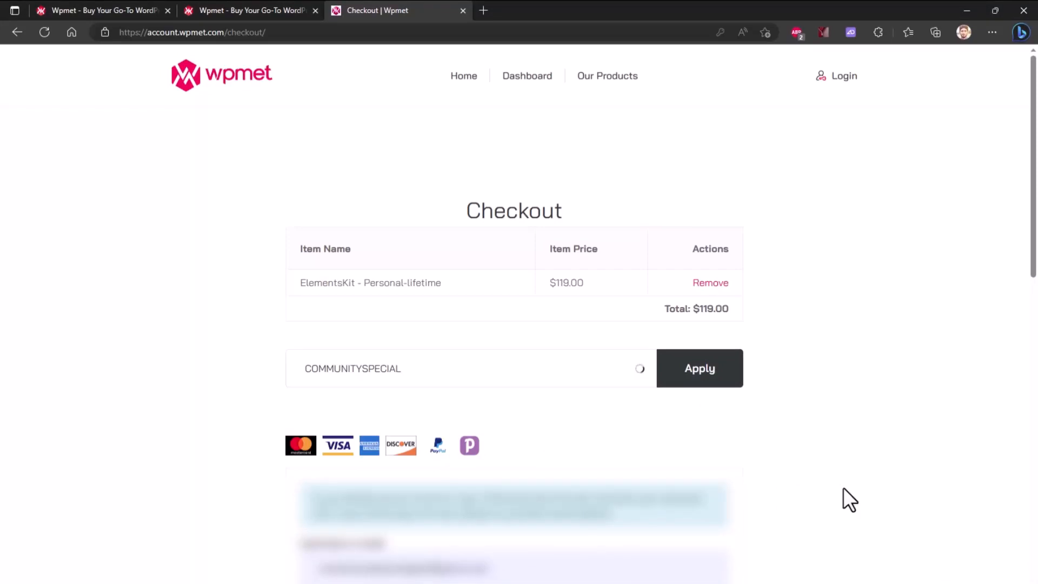
pyautogui.click(700, 367)
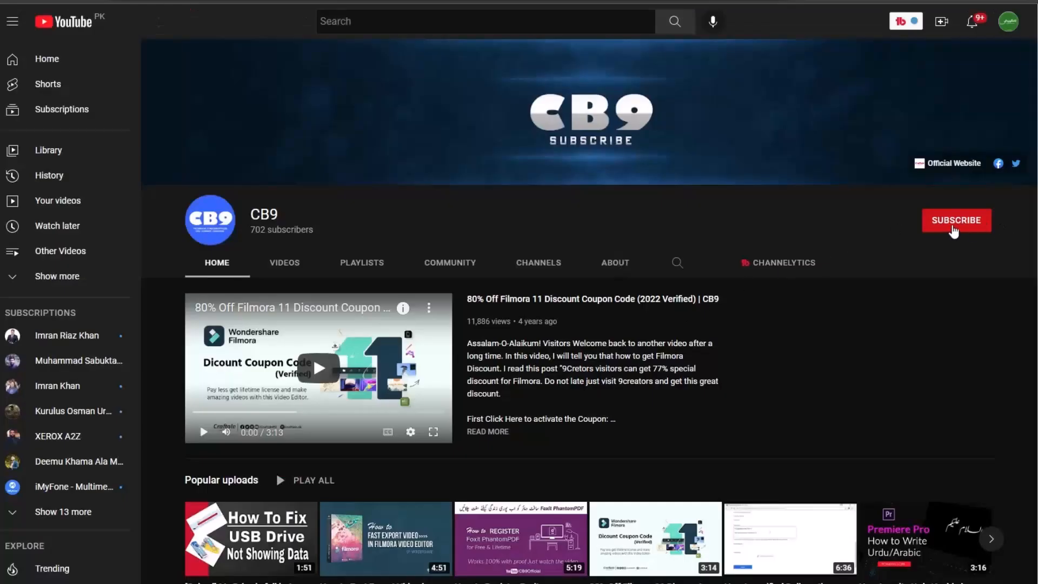
pyautogui.click(956, 219)
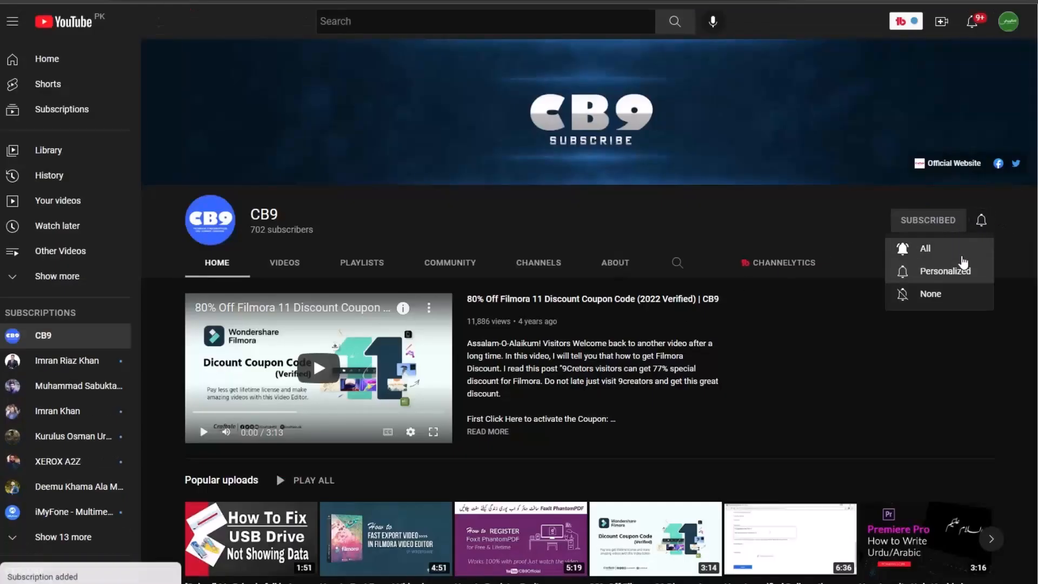